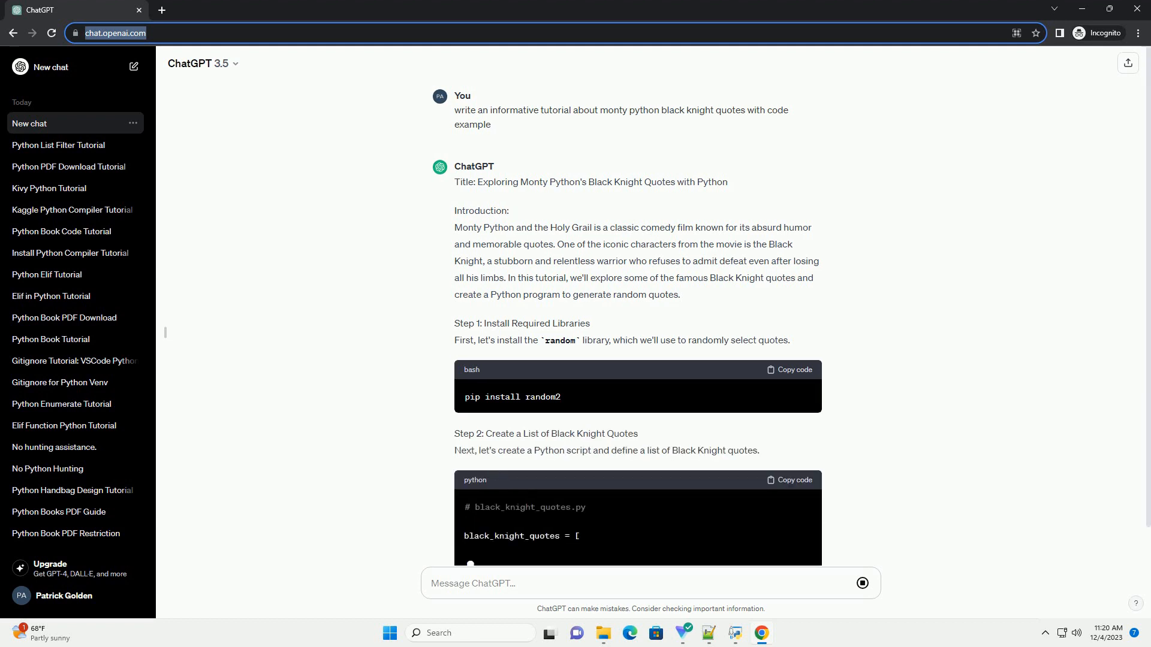
pyautogui.scroll(-3)
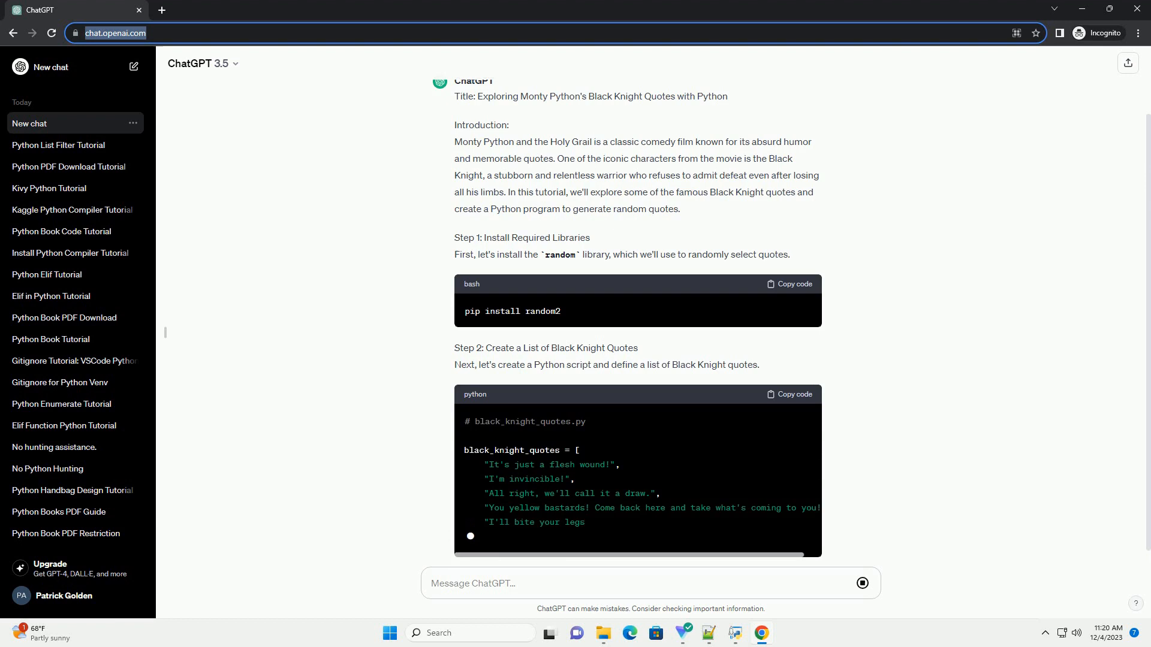
pyautogui.scroll(-3)
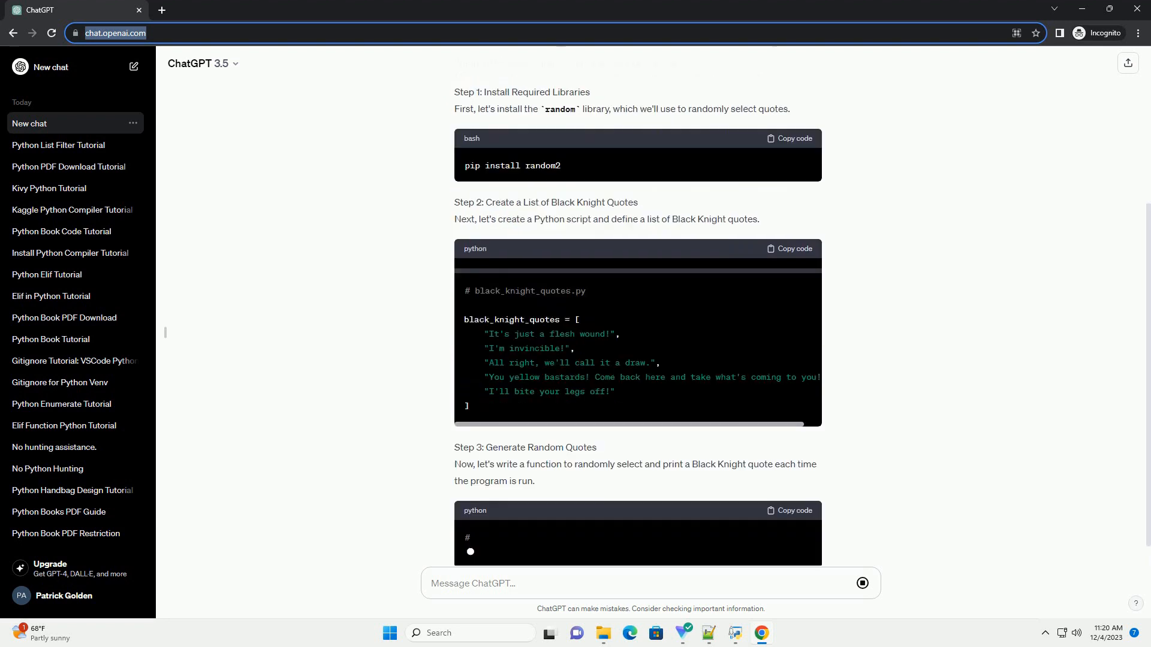
pyautogui.scroll(-3)
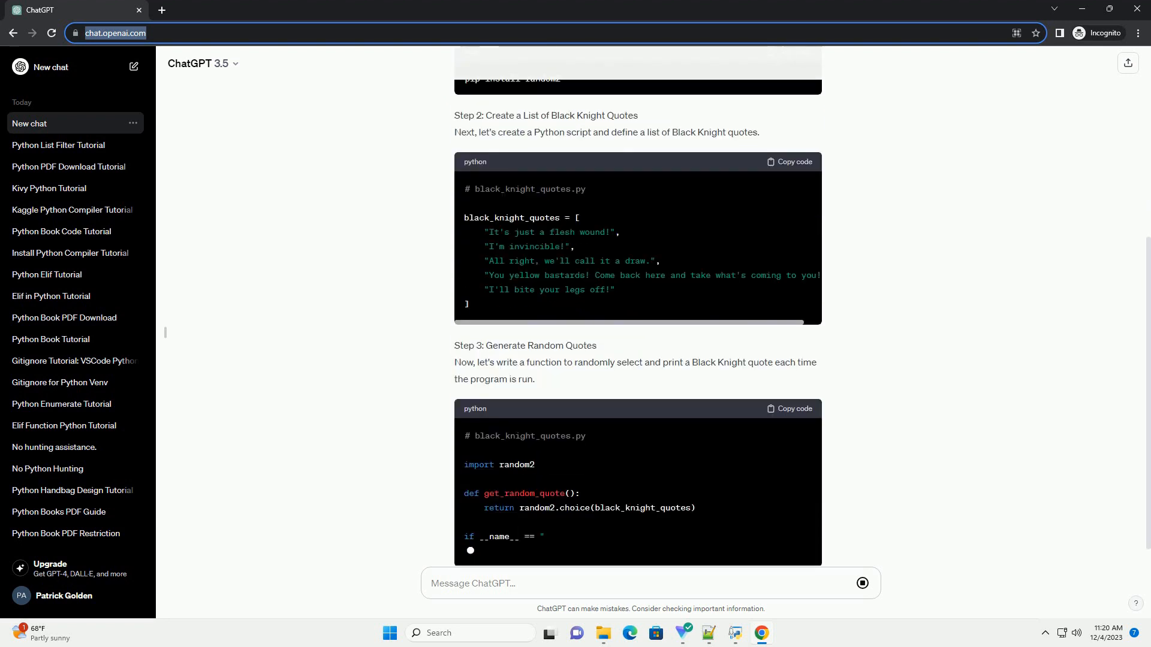
pyautogui.scroll(-3)
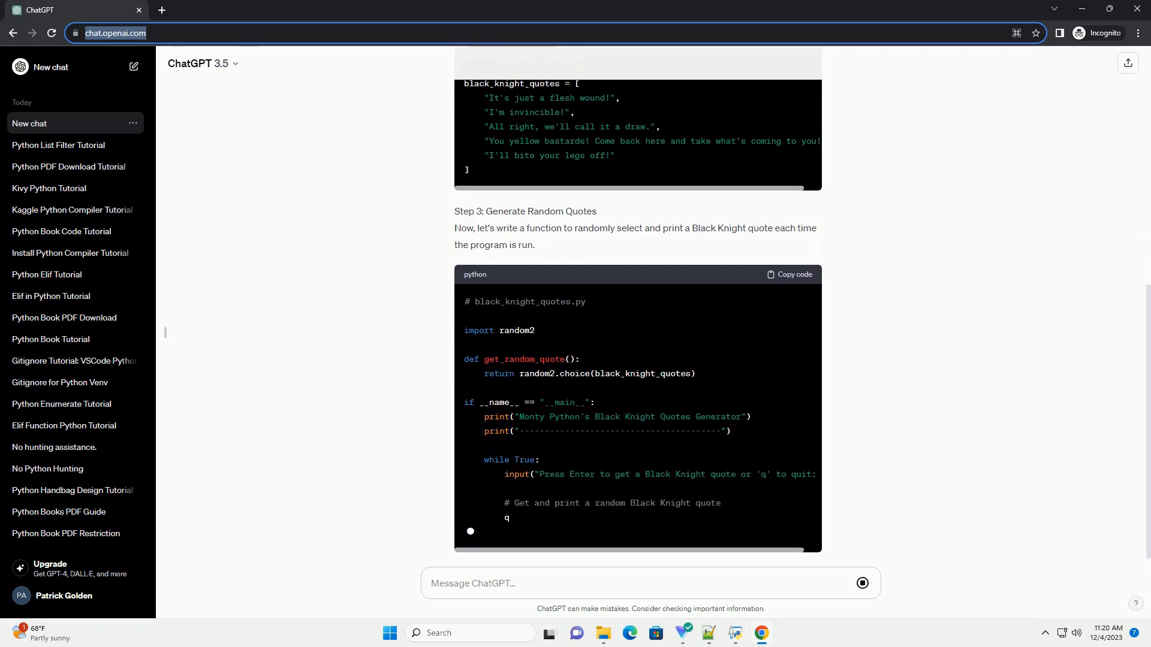
pyautogui.scroll(-3)
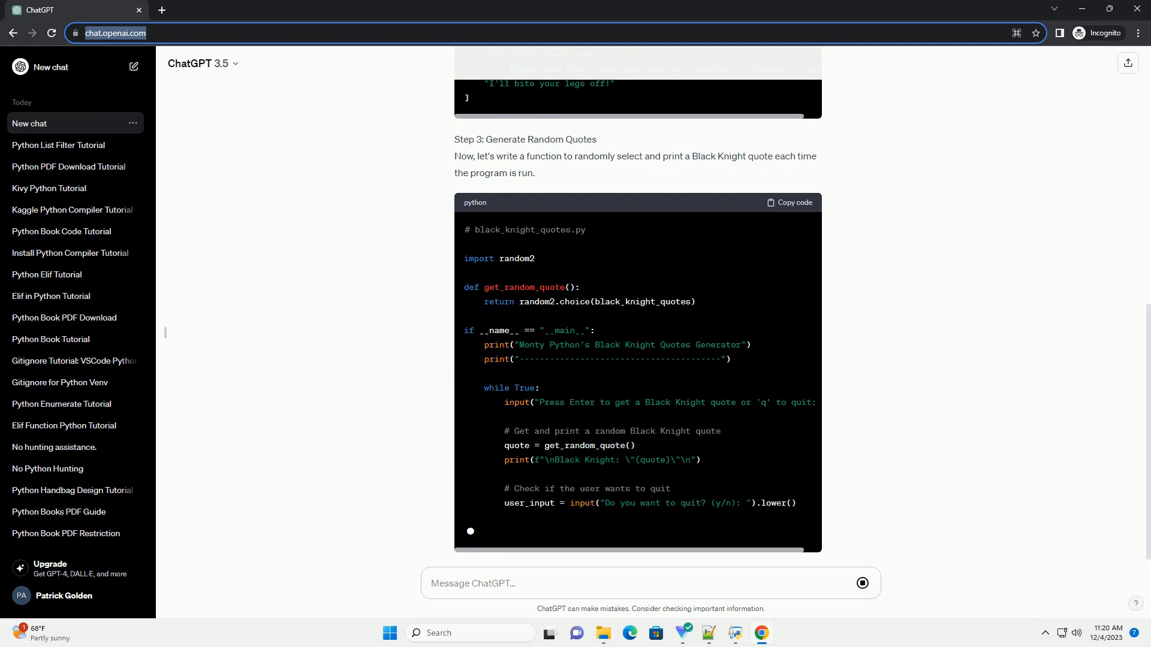
pyautogui.scroll(-3)
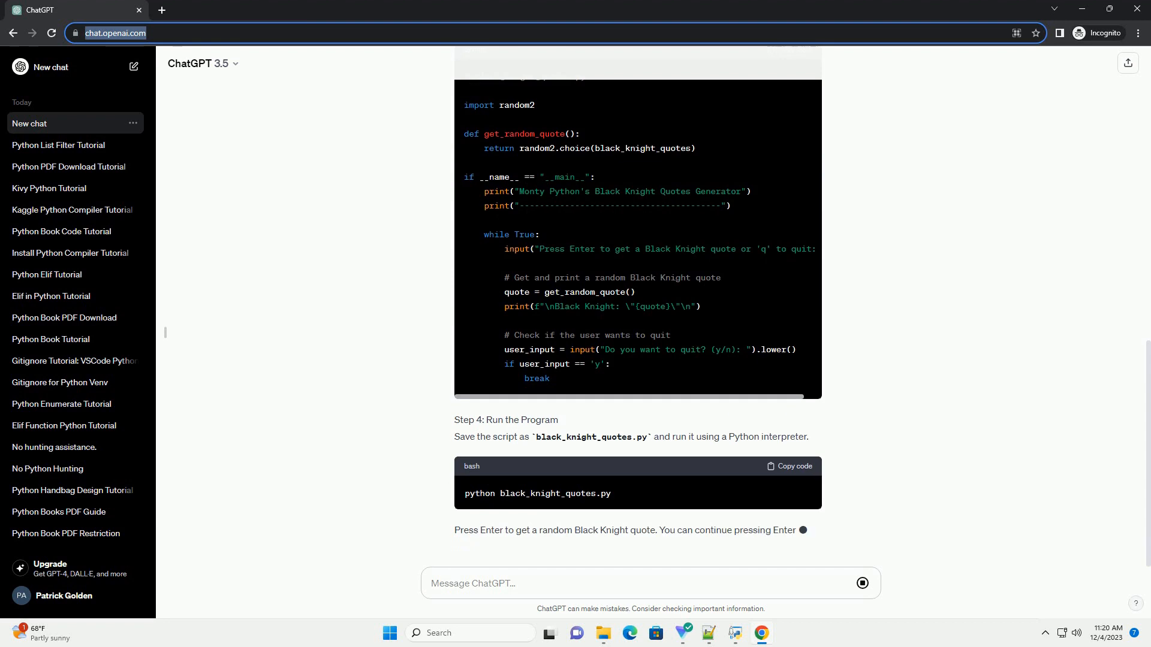
pyautogui.scroll(-3)
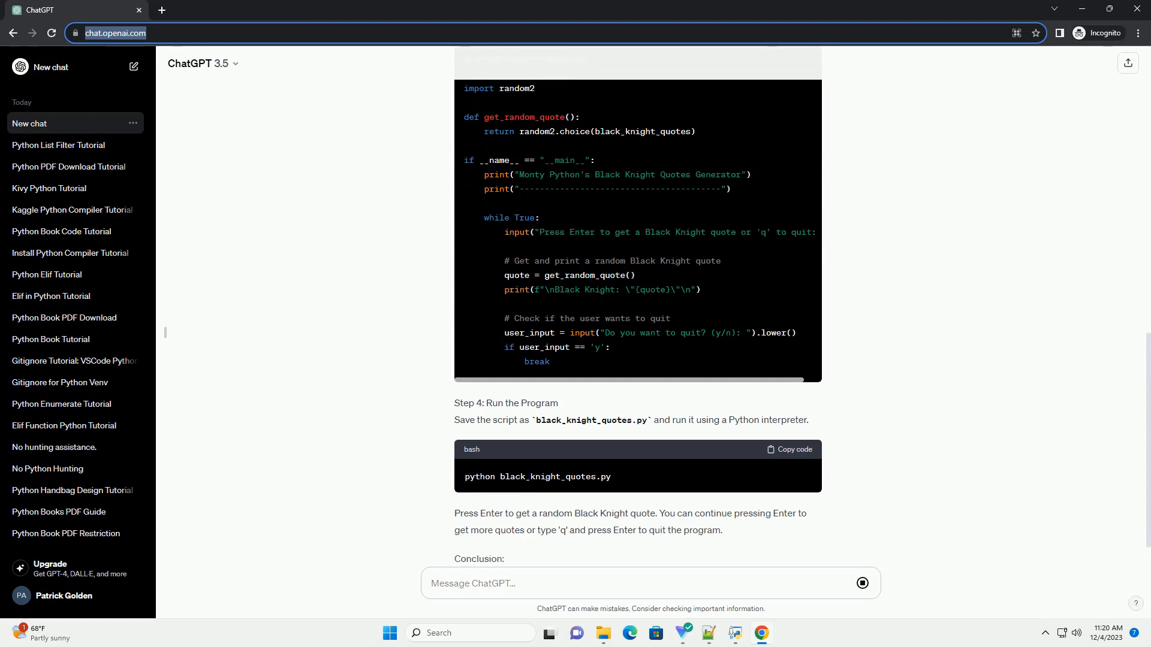
pyautogui.scroll(-3)
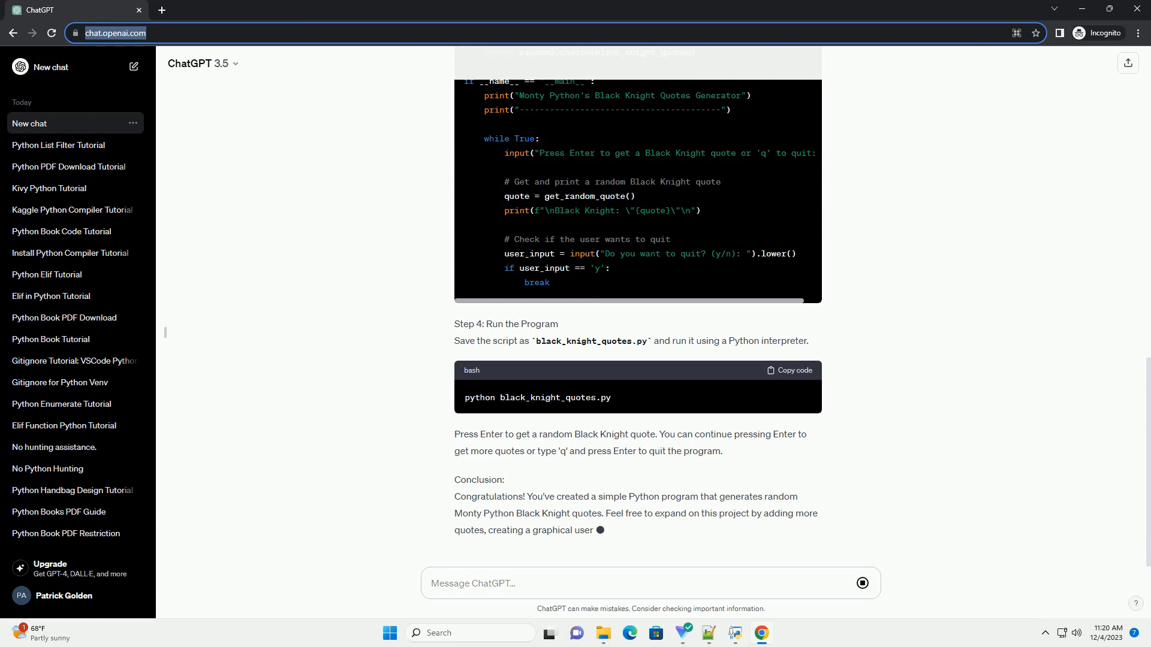